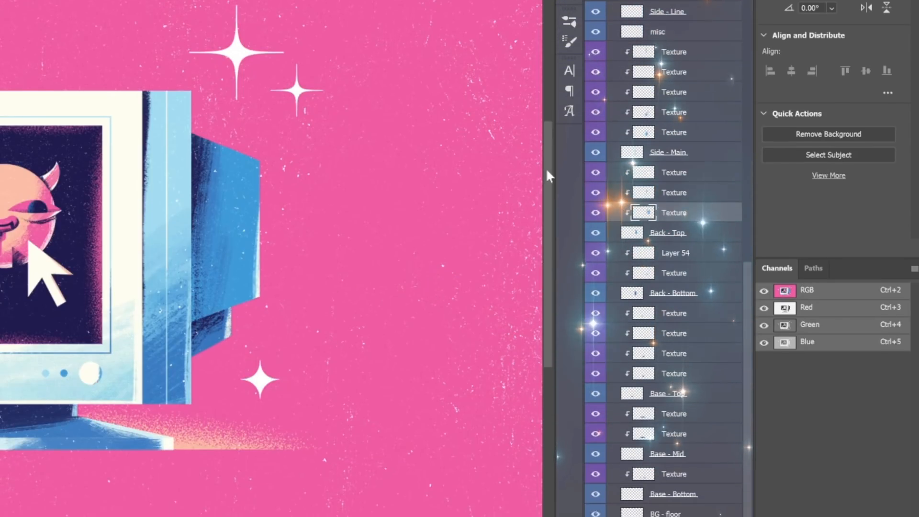
Set the wayne_knight.png portrait layer's blending mode to Stencil Alpha
scroll("down", 3)
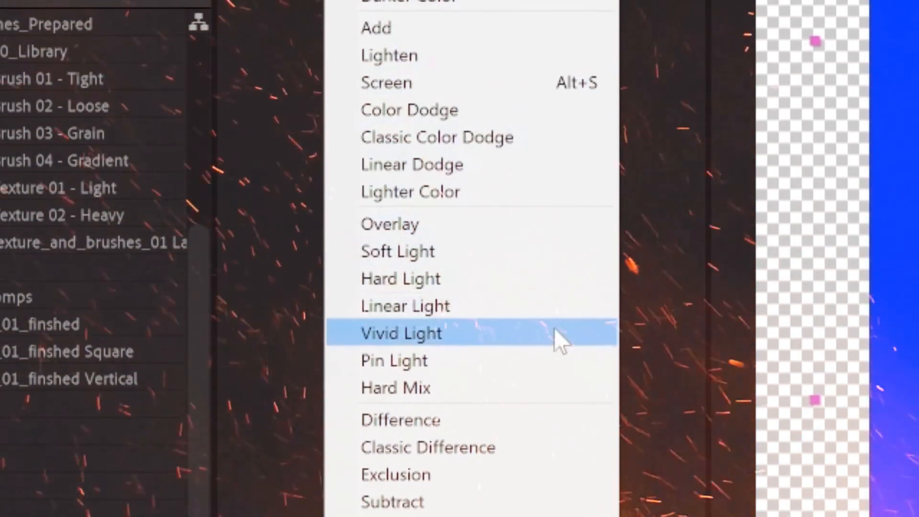
scroll("down", 3)
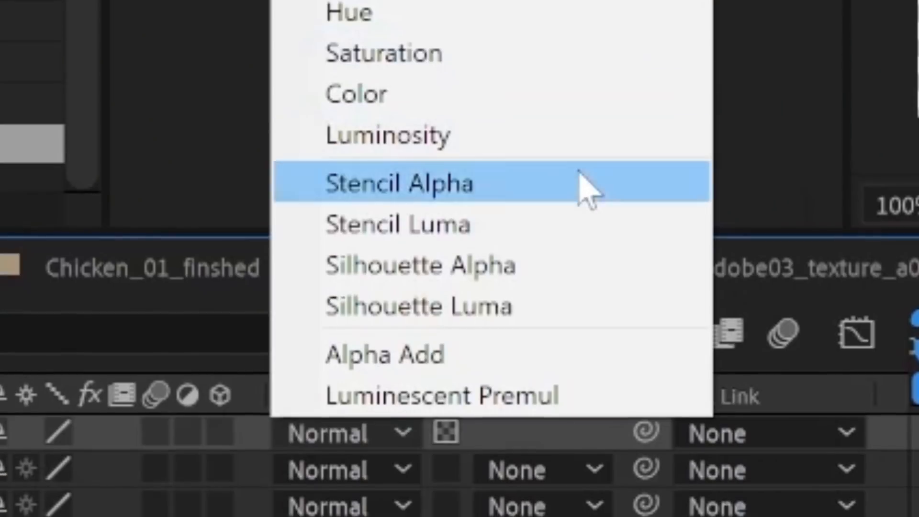
mouse_move(663, 210)
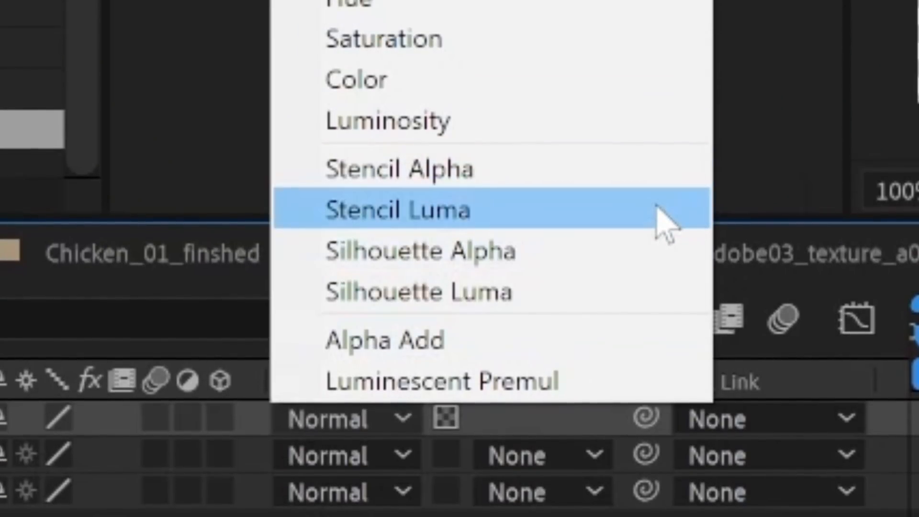
mouse_move(704, 235)
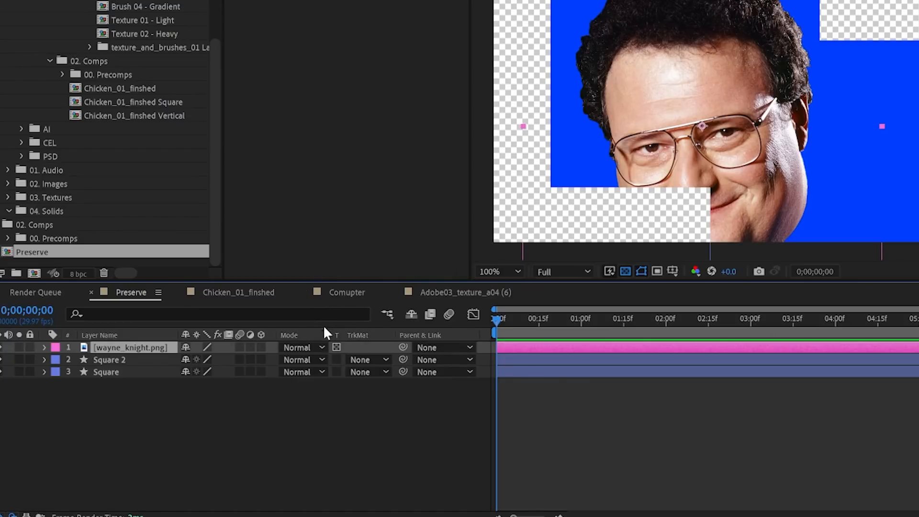
mouse_move(343, 355)
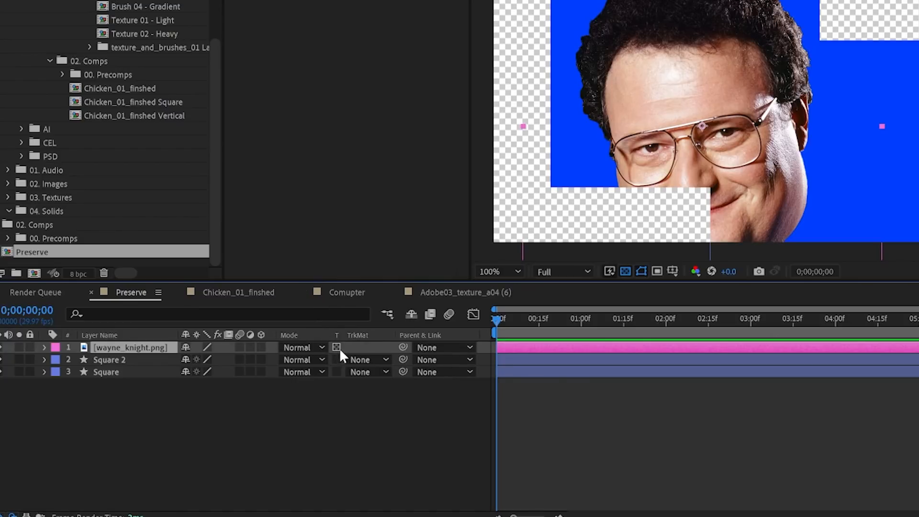
left_click(302, 346)
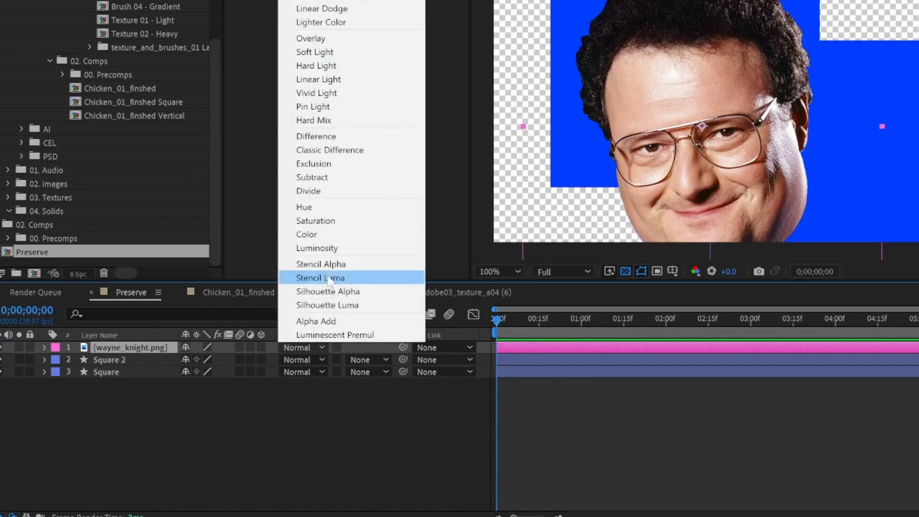
left_click(319, 277)
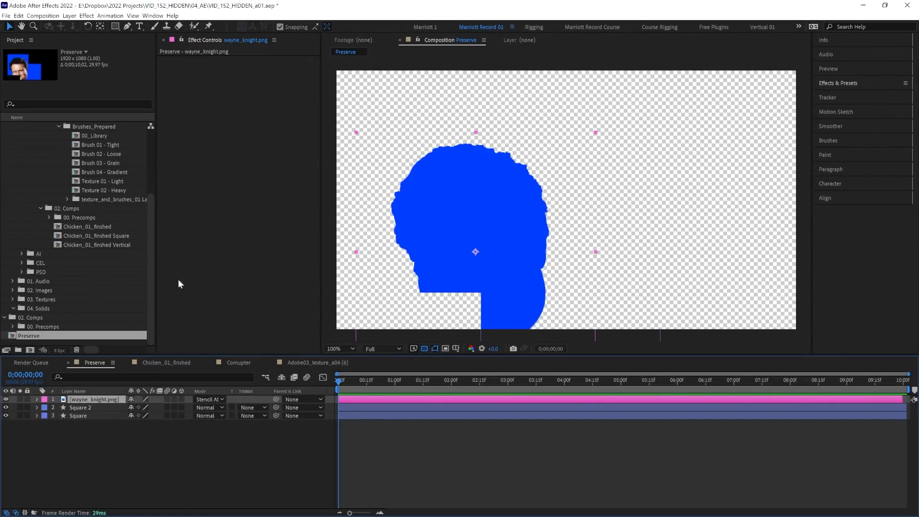
mouse_move(507, 237)
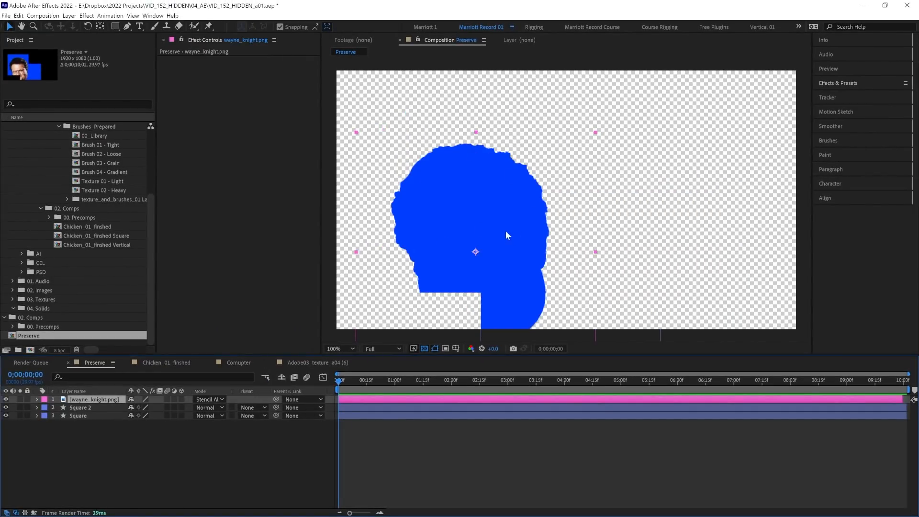
mouse_move(517, 284)
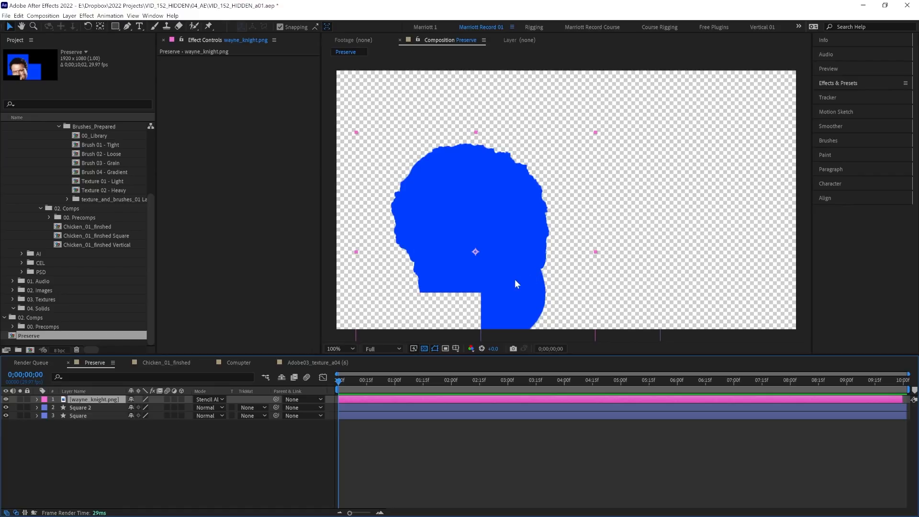
mouse_move(478, 285)
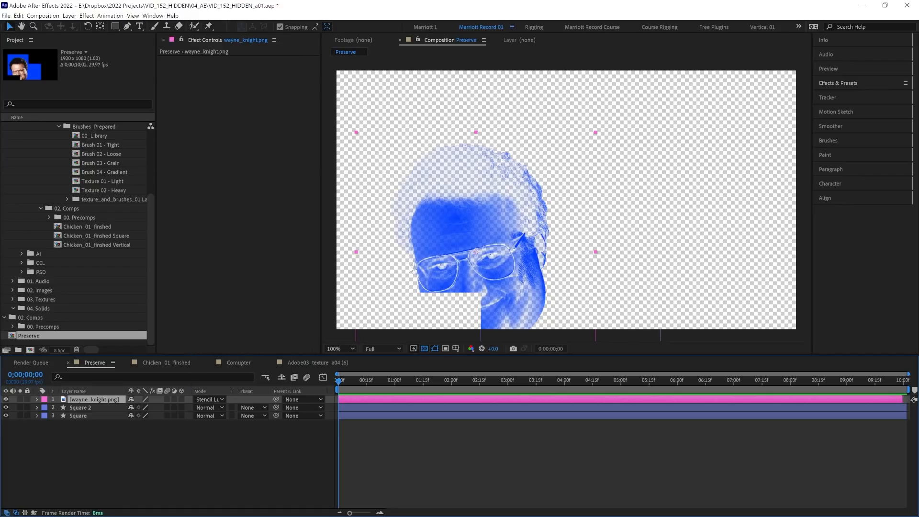
mouse_move(445, 262)
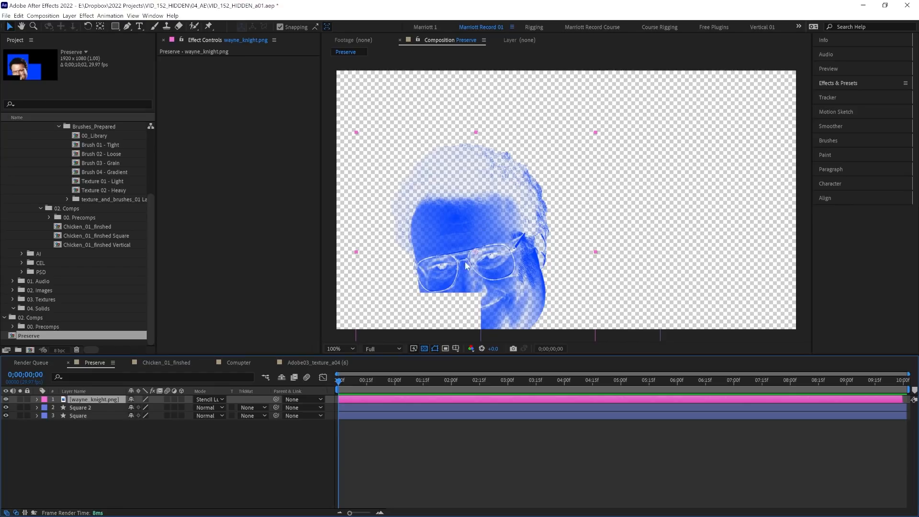
mouse_move(465, 197)
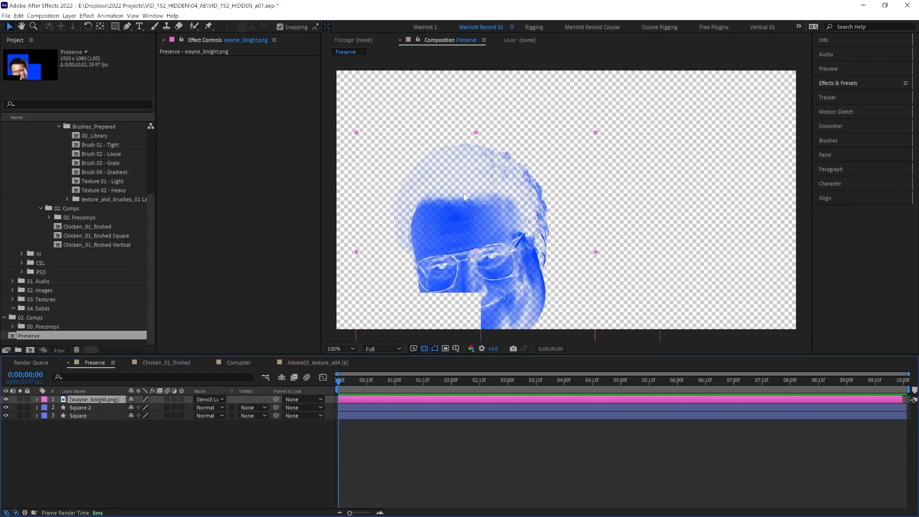
mouse_move(509, 281)
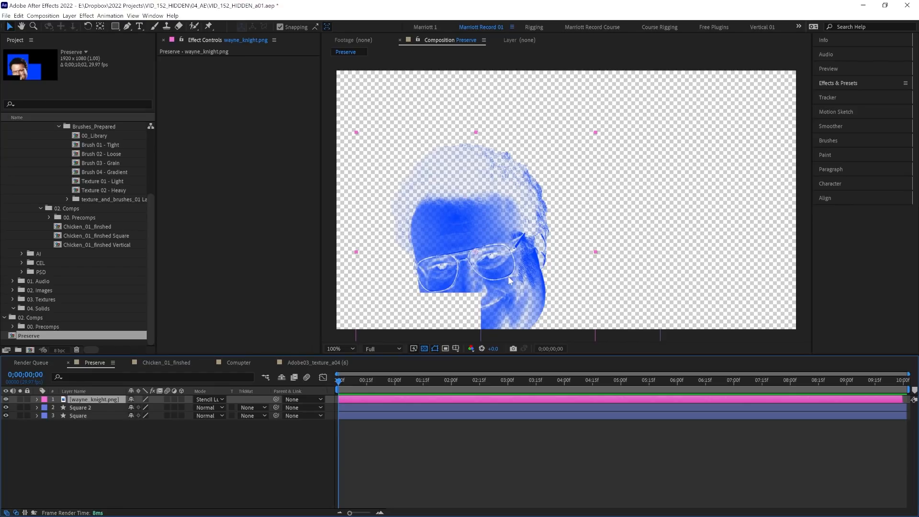
Set the portrait layer's mode to Silhouette Alpha, then change it to Silhouette Luma
left_click(209, 399)
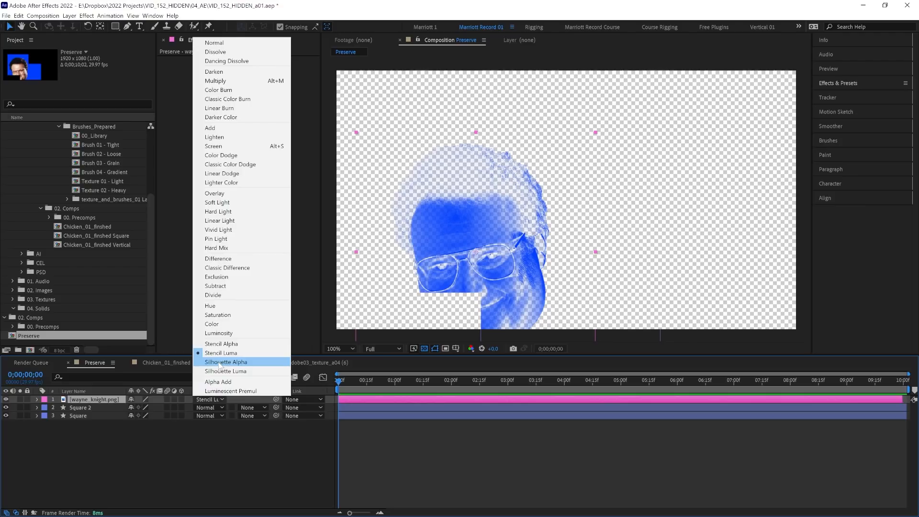
left_click(226, 362)
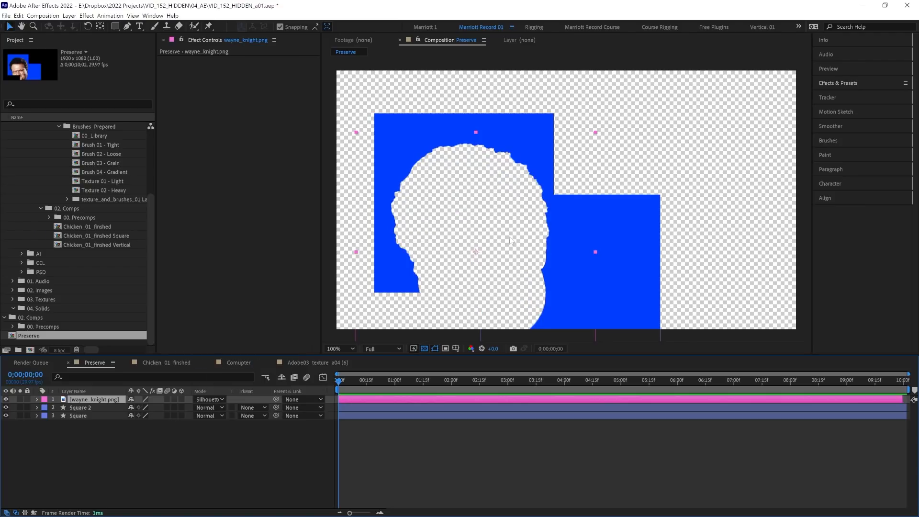
left_click(210, 399)
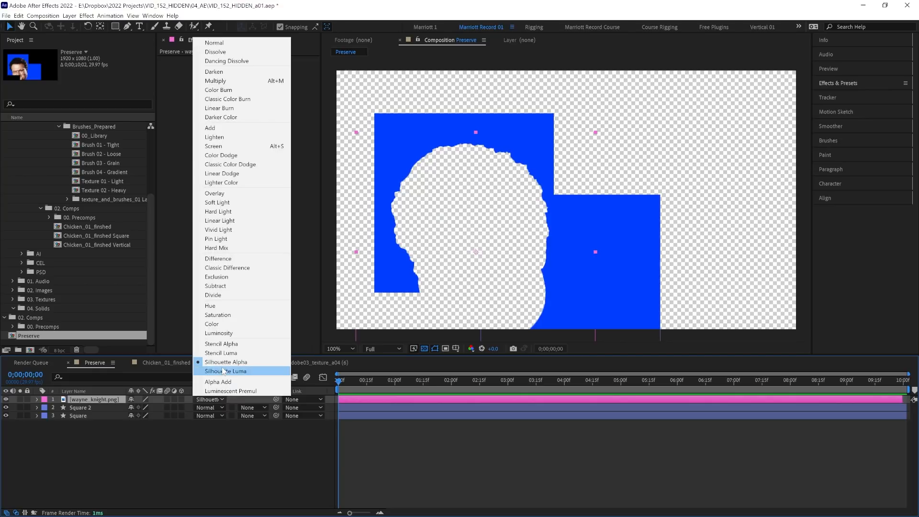
left_click(226, 371)
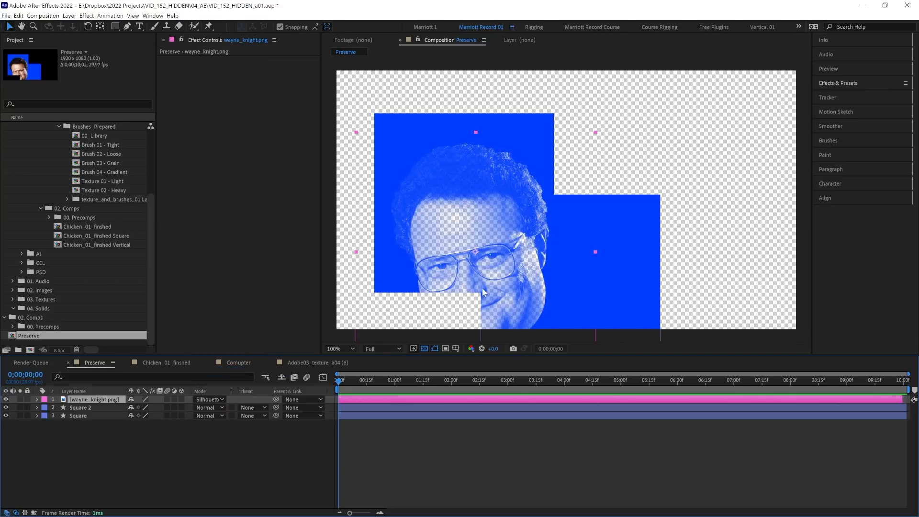
mouse_move(463, 260)
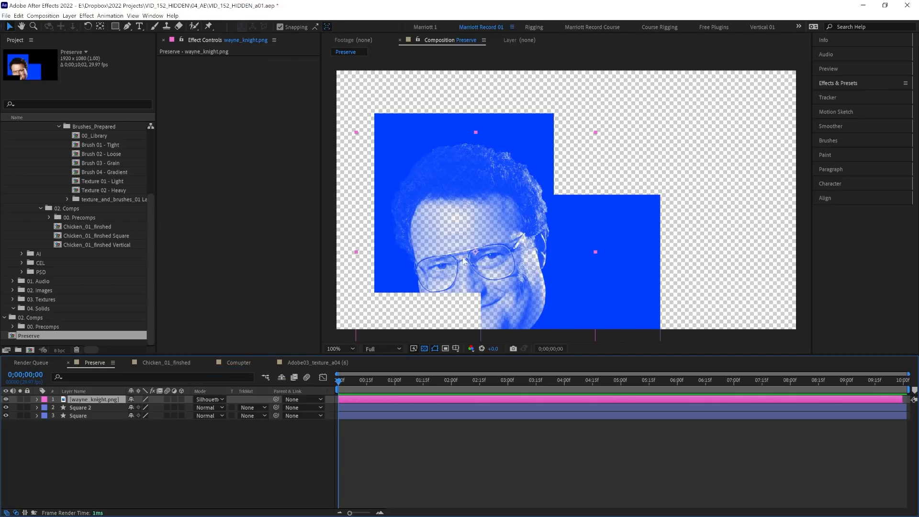